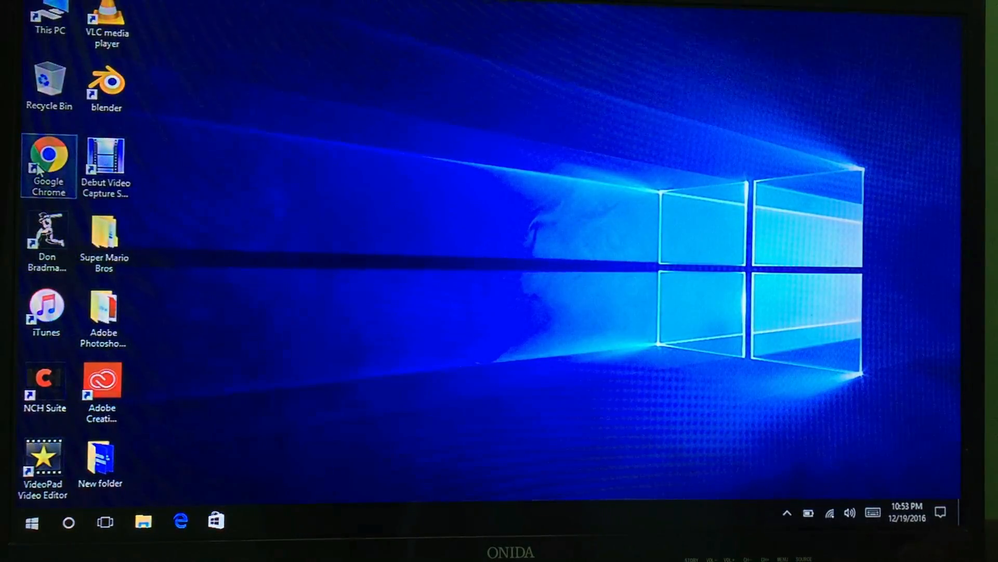
# Launch Chrome from the desktop and go to splashtop.com
pyautogui.doubleClick(49, 156)
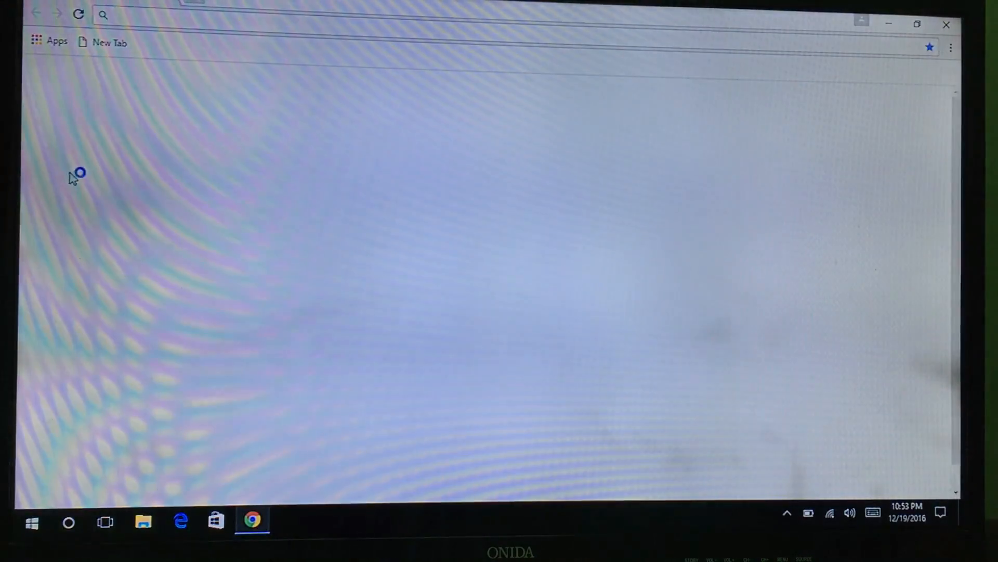
pyautogui.write('splashtop.com')
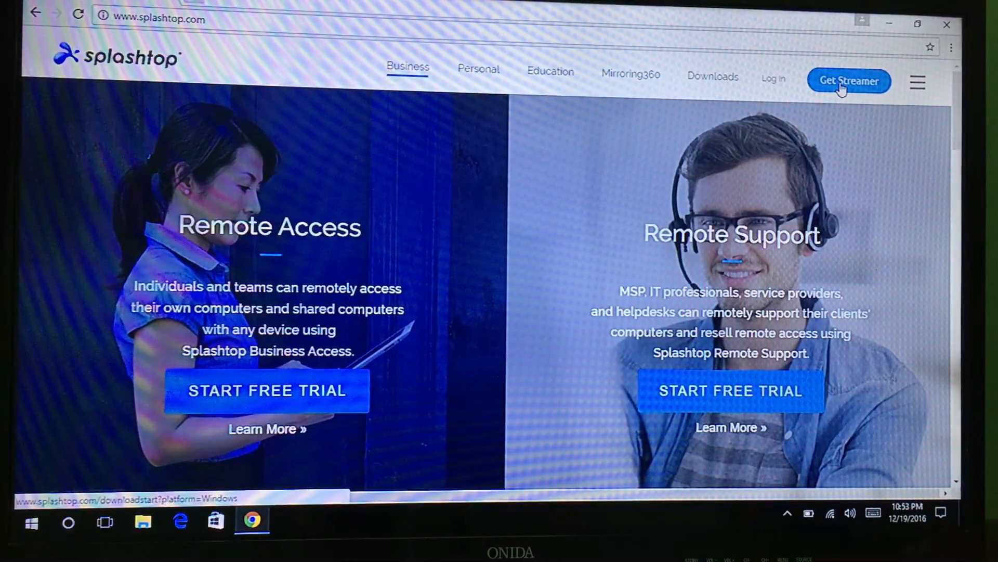
# Start the Splashtop Streamer download via 'Get Streamer', then cancel it from the downloads bar
pyautogui.click(848, 81)
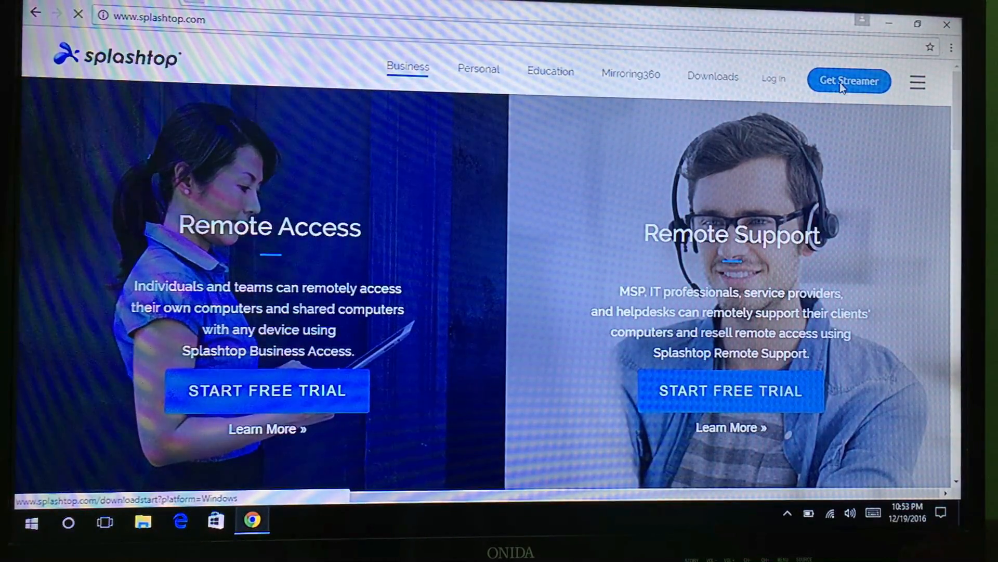
pyautogui.click(849, 81)
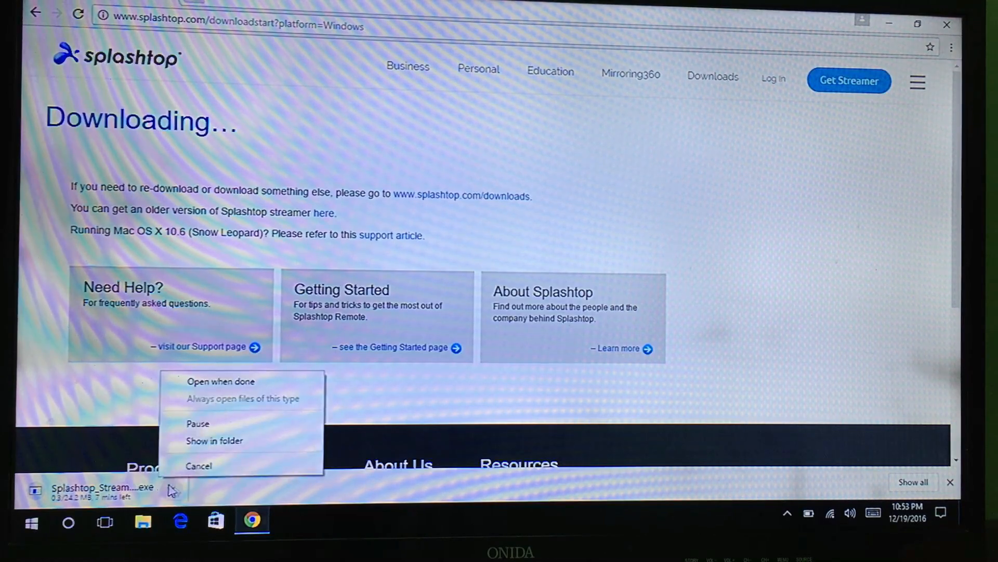
pyautogui.click(198, 465)
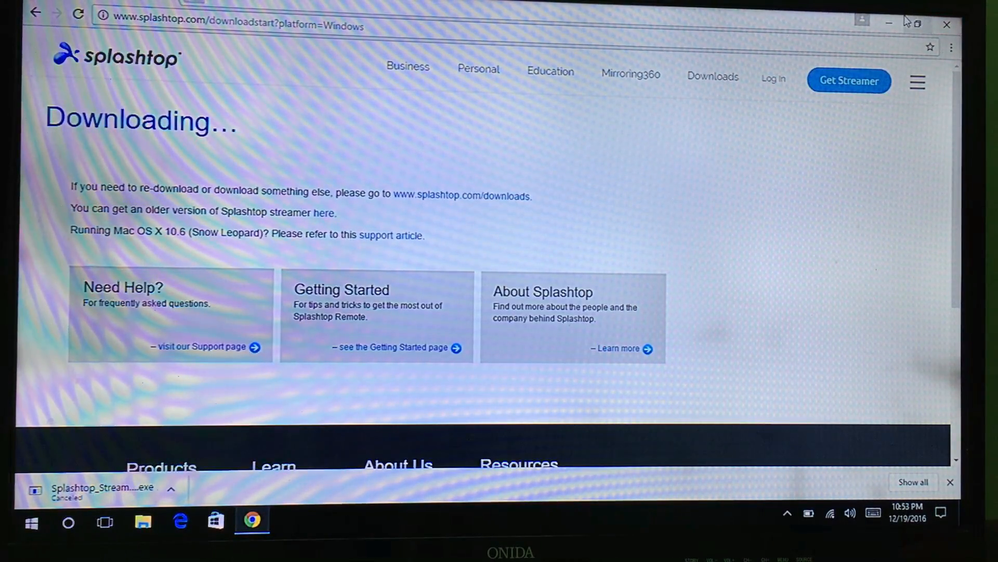